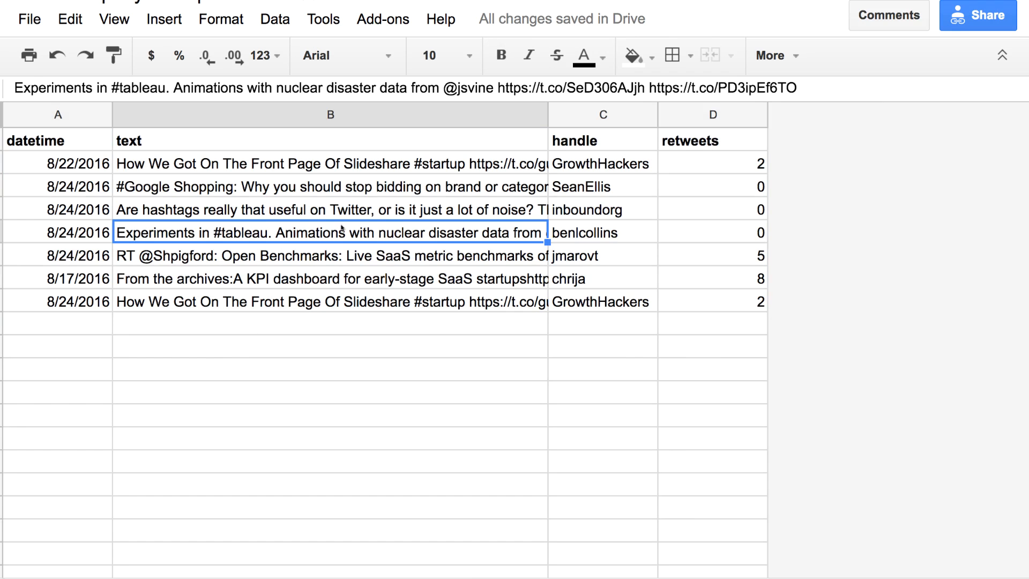
Step: Return to the Nesting queries sheet and select the Handle list under its header
{"action": "left_click", "coordinate": [58, 140]}
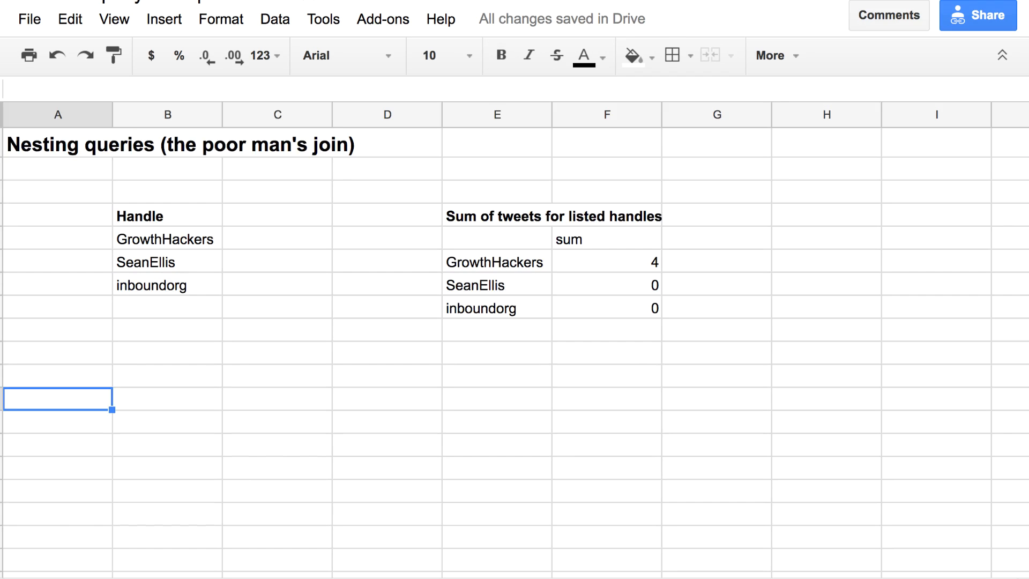
{"action": "left_click", "coordinate": [166, 216]}
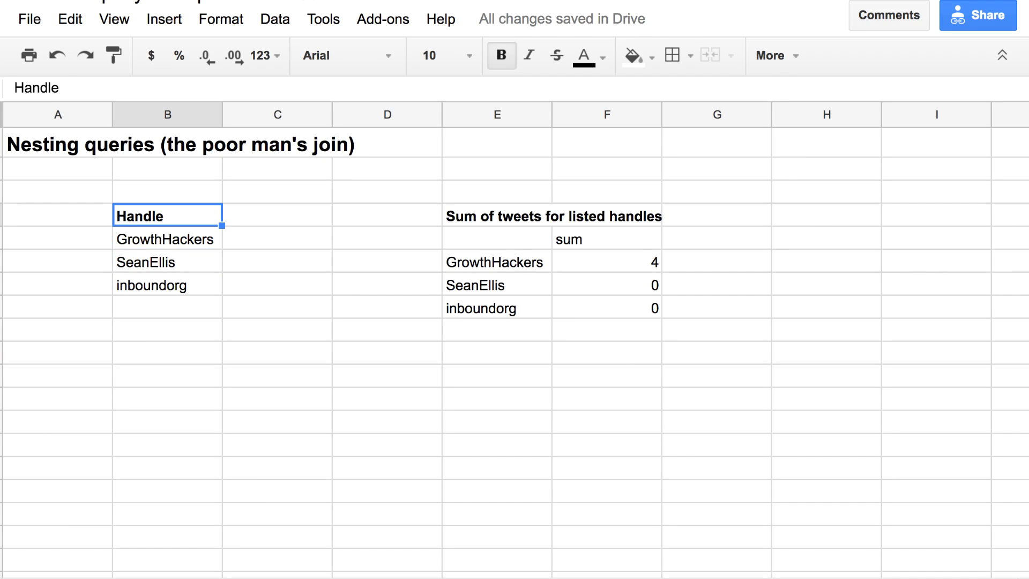
{"action": "left_click_drag", "start_coordinate": [167, 215], "coordinate": [167, 284]}
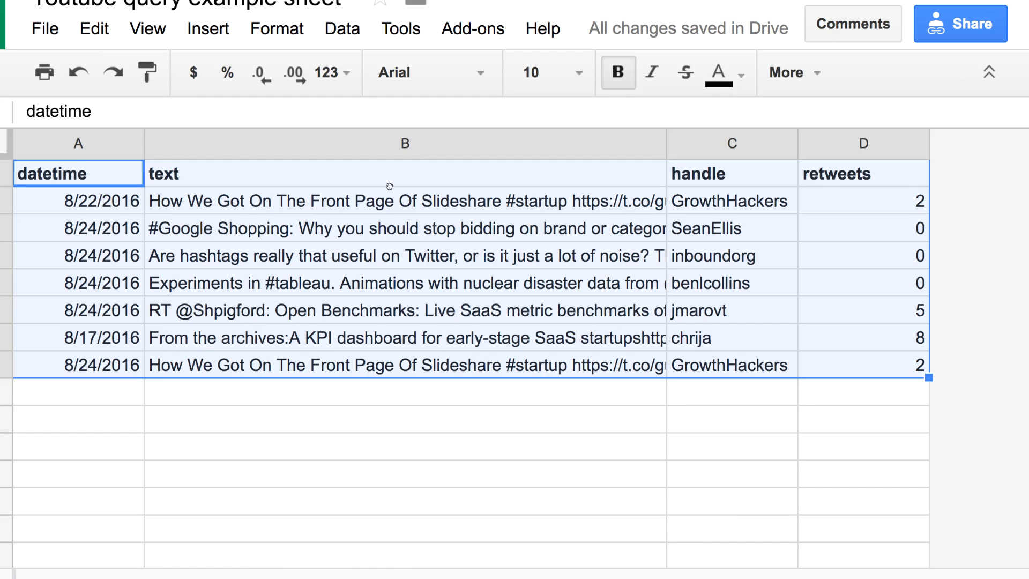
{"action": "mouse_move", "coordinate": [761, 184]}
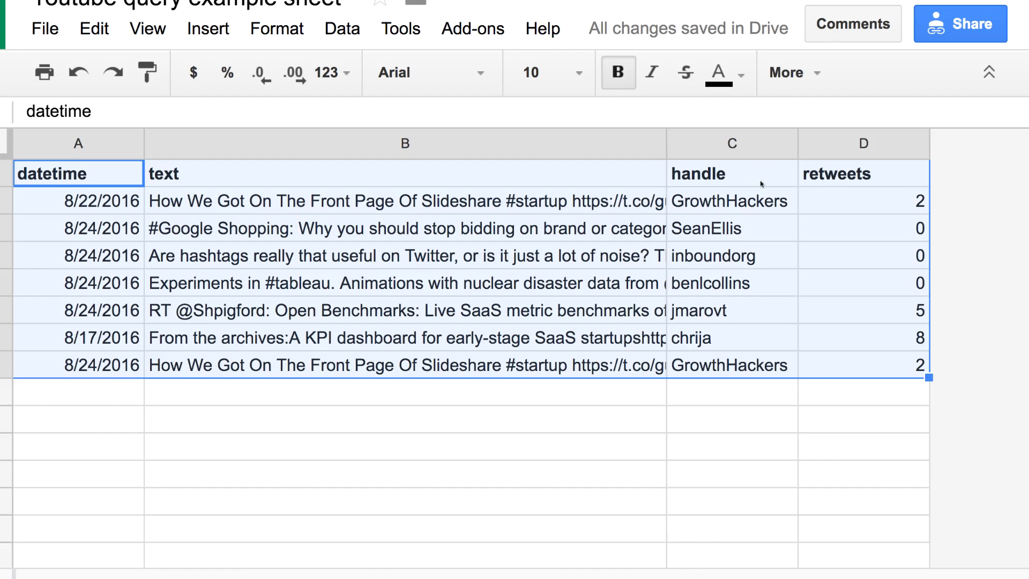
{"action": "mouse_move", "coordinate": [762, 216]}
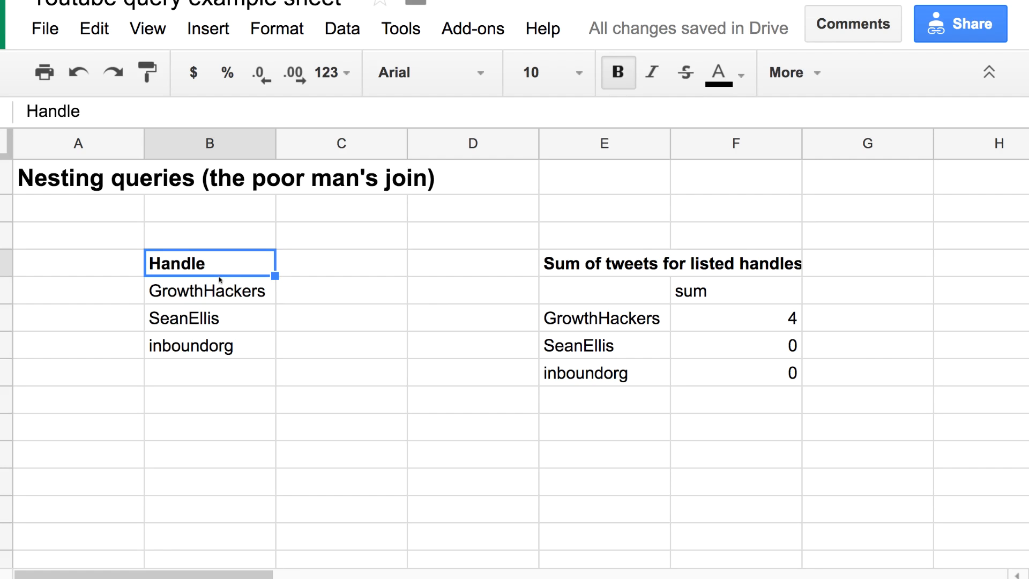
{"action": "left_click", "coordinate": [210, 454]}
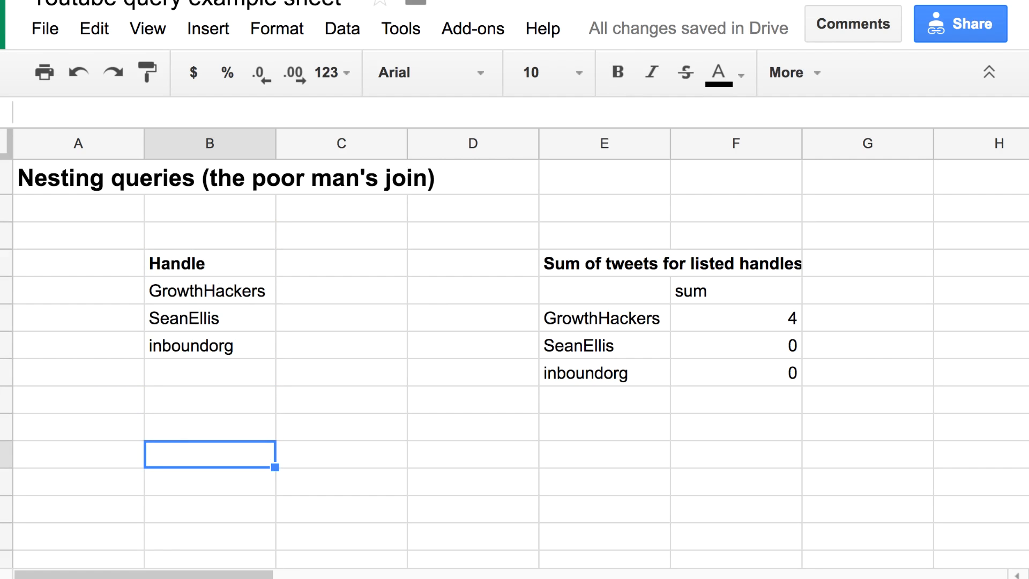
{"action": "type", "text": "select * where"}
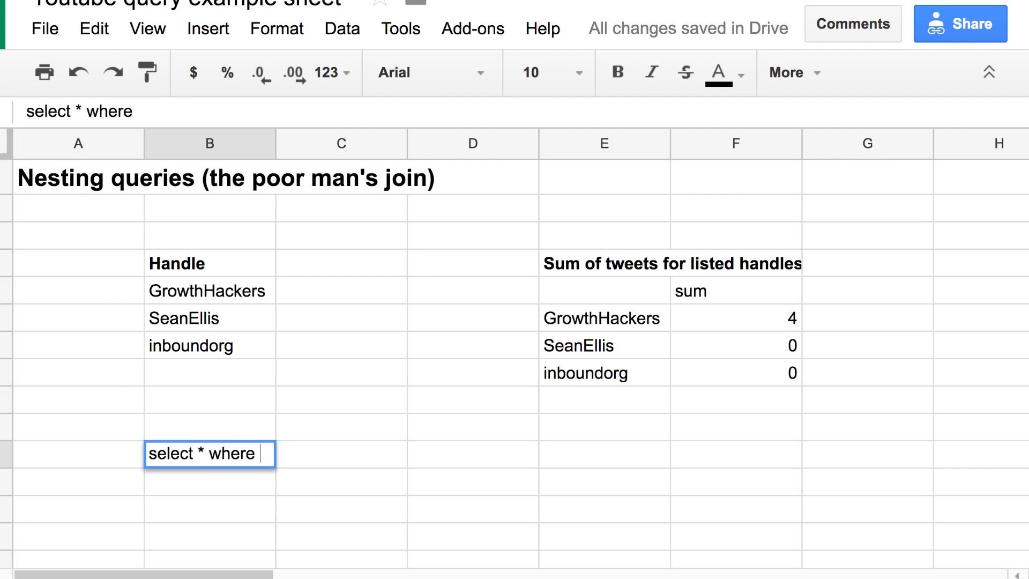
{"action": "type", "text": "in"}
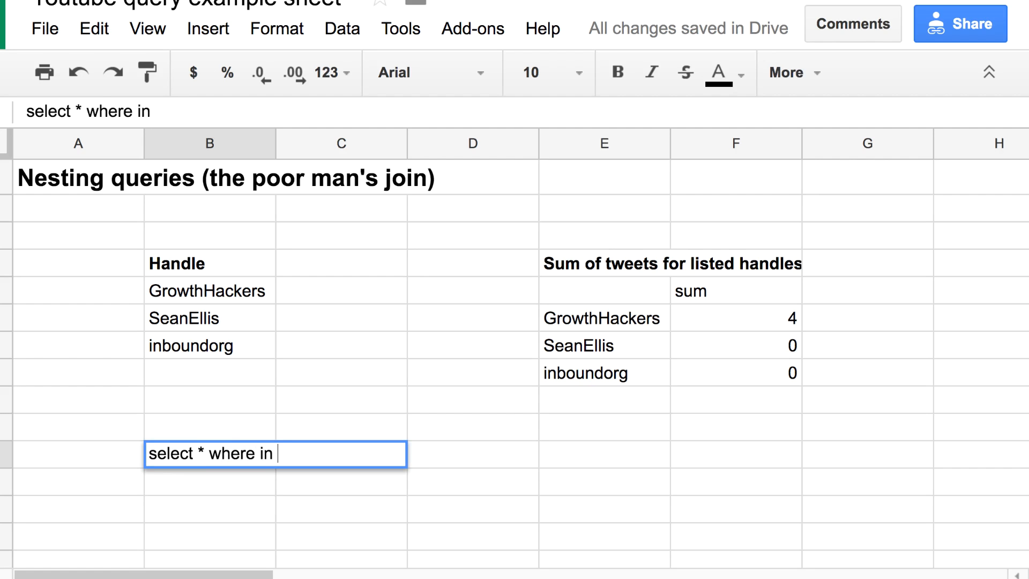
{"action": "type", "text": "("}
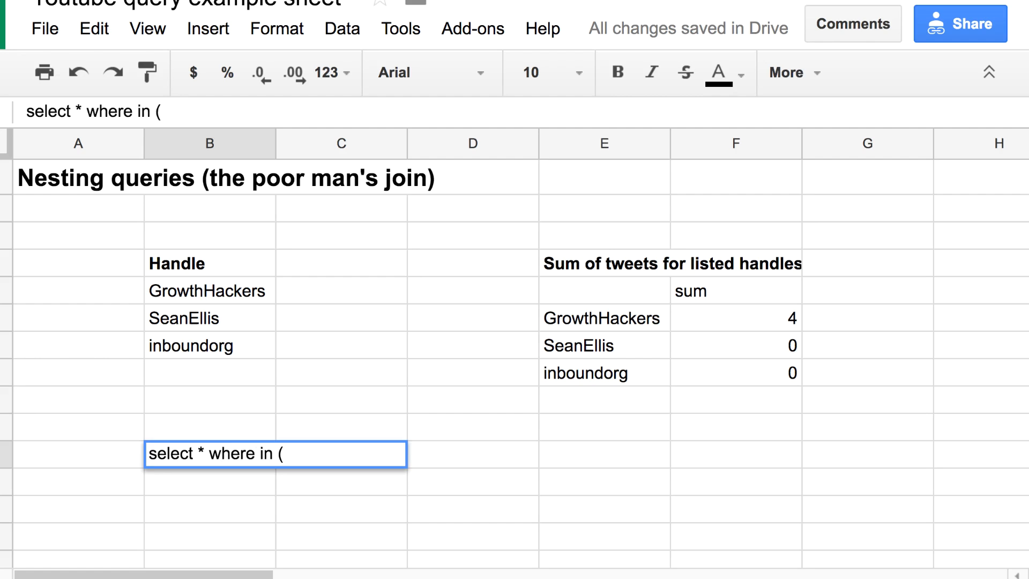
{"action": "type", "text": "table 2)"}
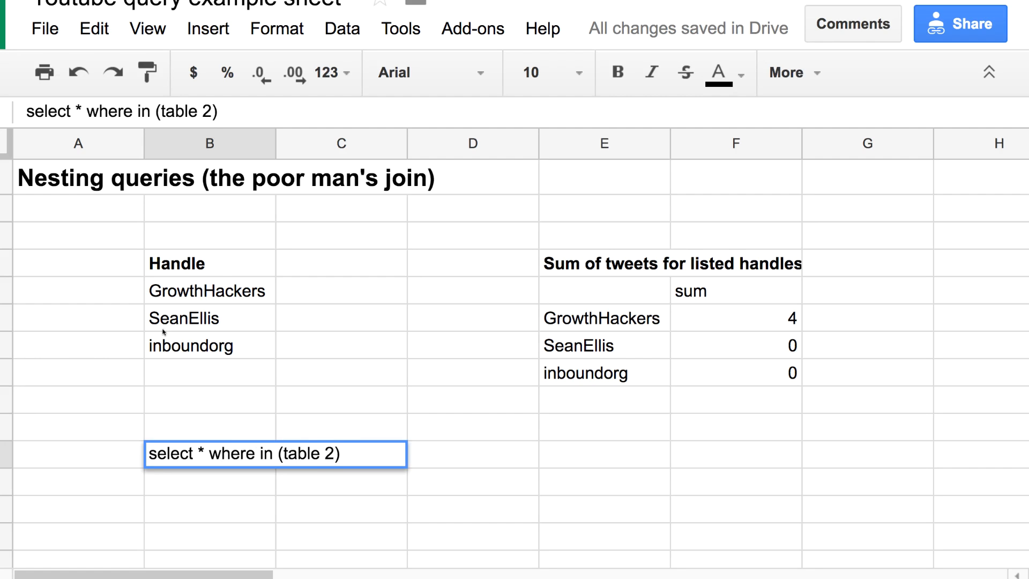
{"action": "type", "text": "from table 1"}
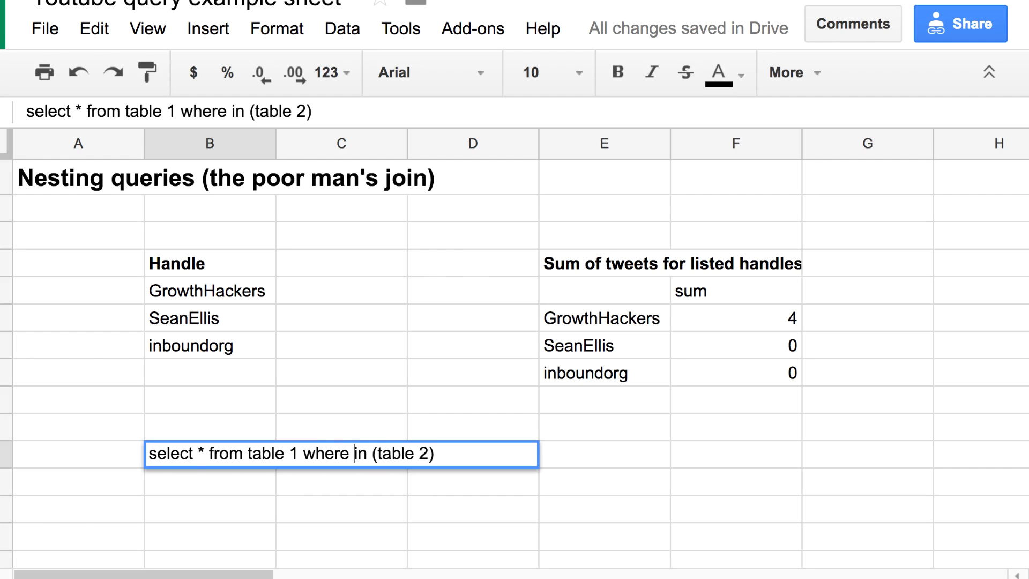
{"action": "type", "text": "value"}
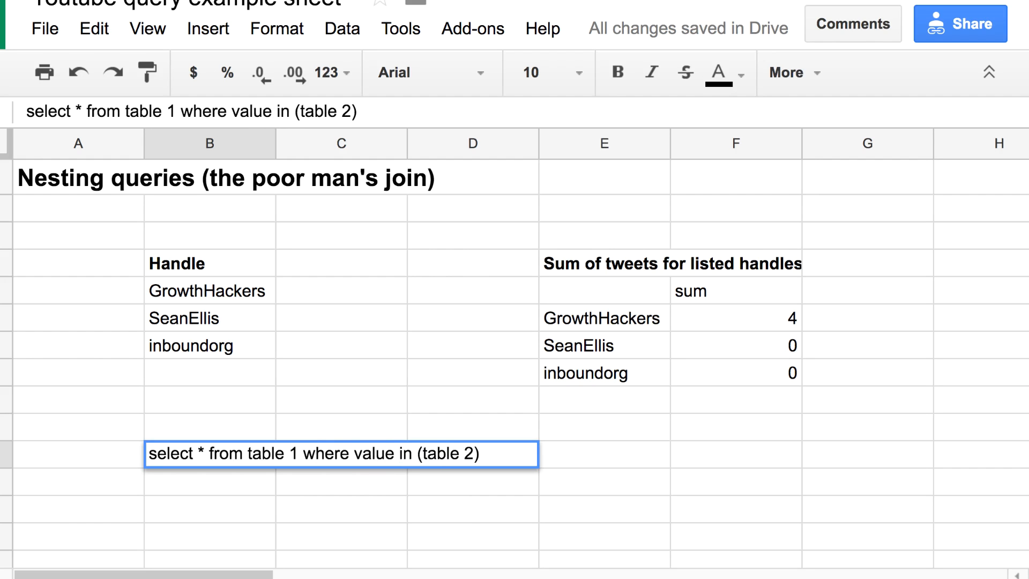
{"action": "mouse_move", "coordinate": [369, 446]}
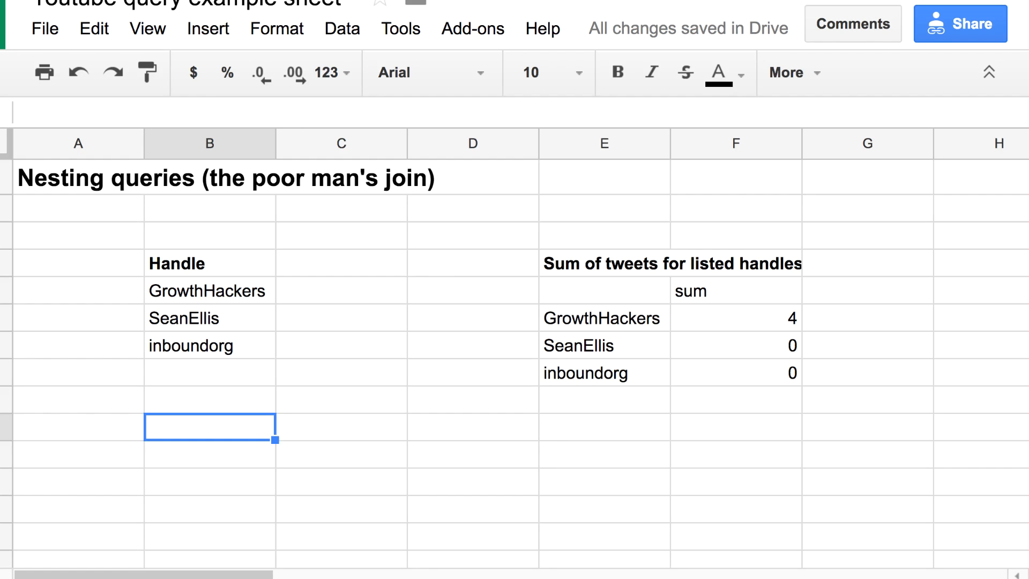
{"action": "mouse_move", "coordinate": [489, 427]}
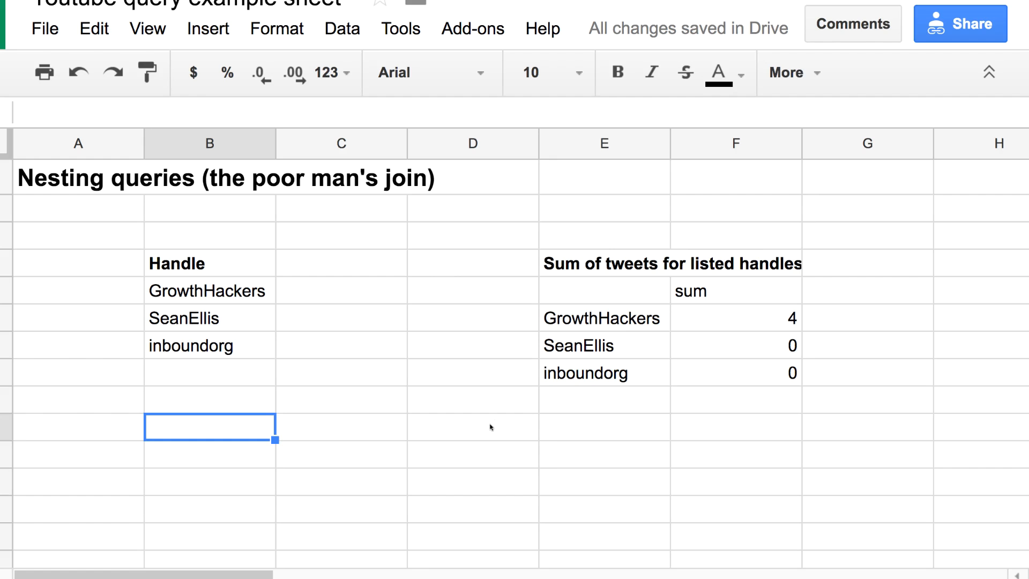
{"action": "mouse_move", "coordinate": [450, 375]}
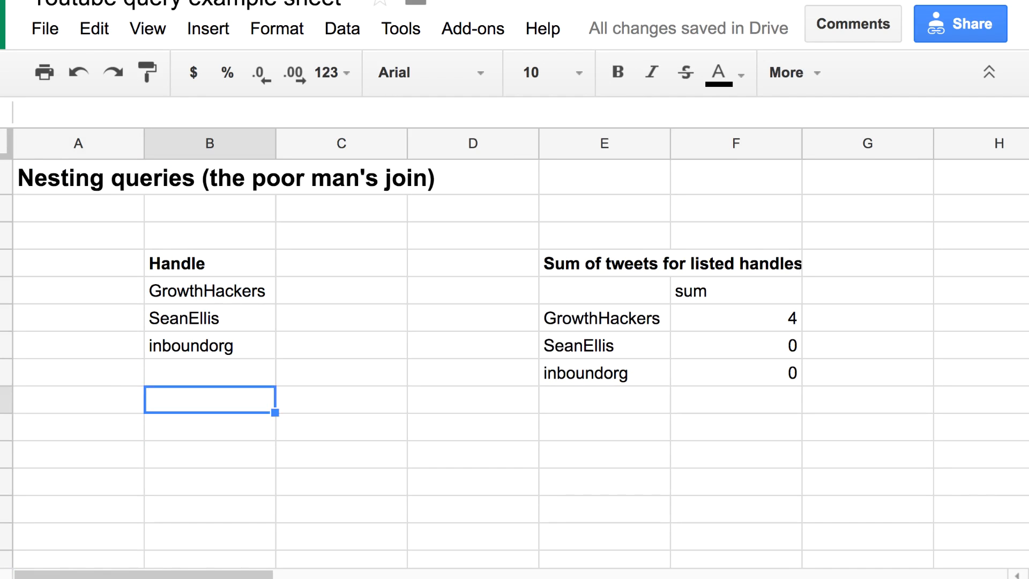
Step: Enter losershq in the first empty row below the handle list
{"action": "left_click", "coordinate": [209, 317]}
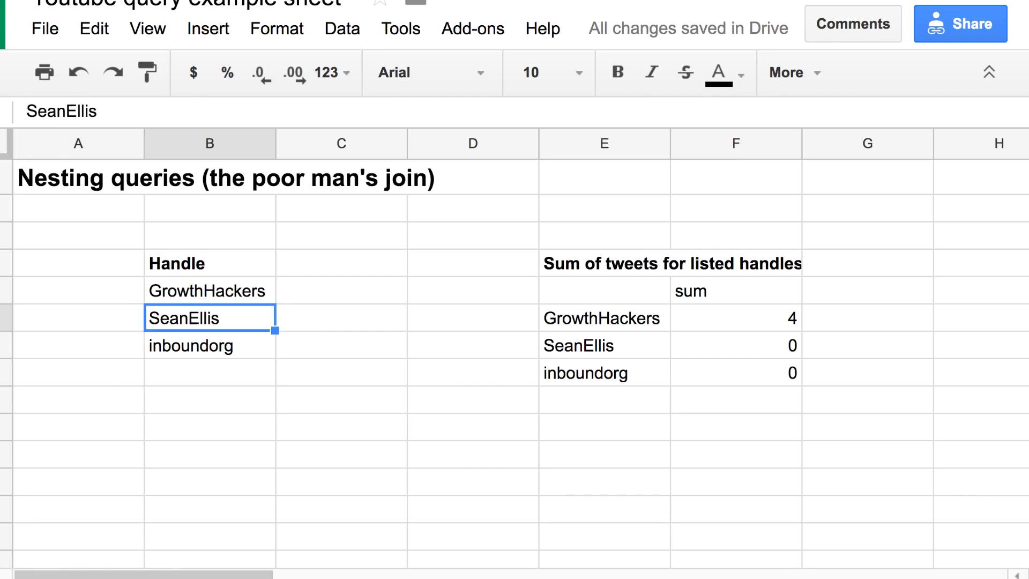
{"action": "left_click", "coordinate": [209, 373]}
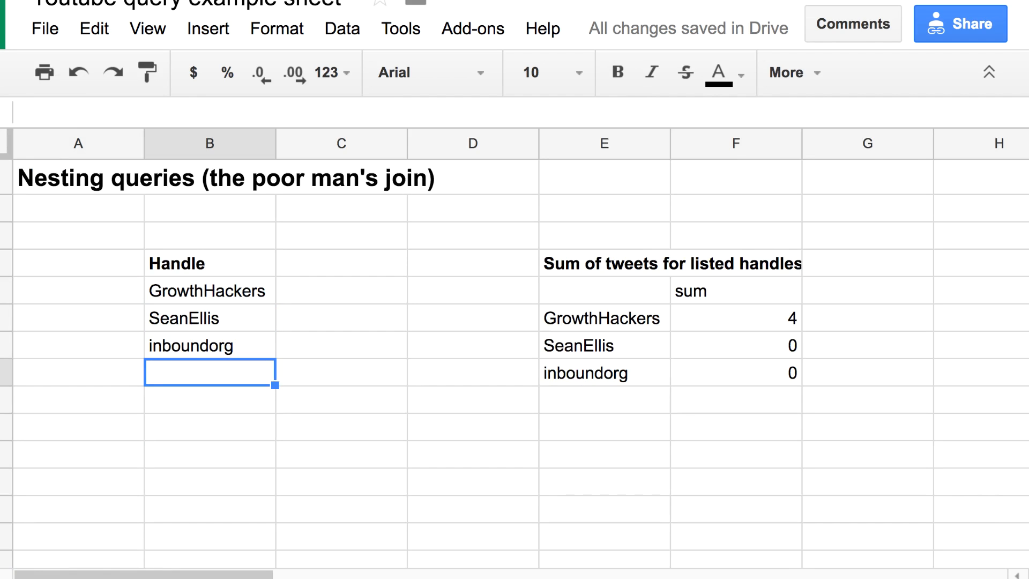
{"action": "type", "text": "losershq"}
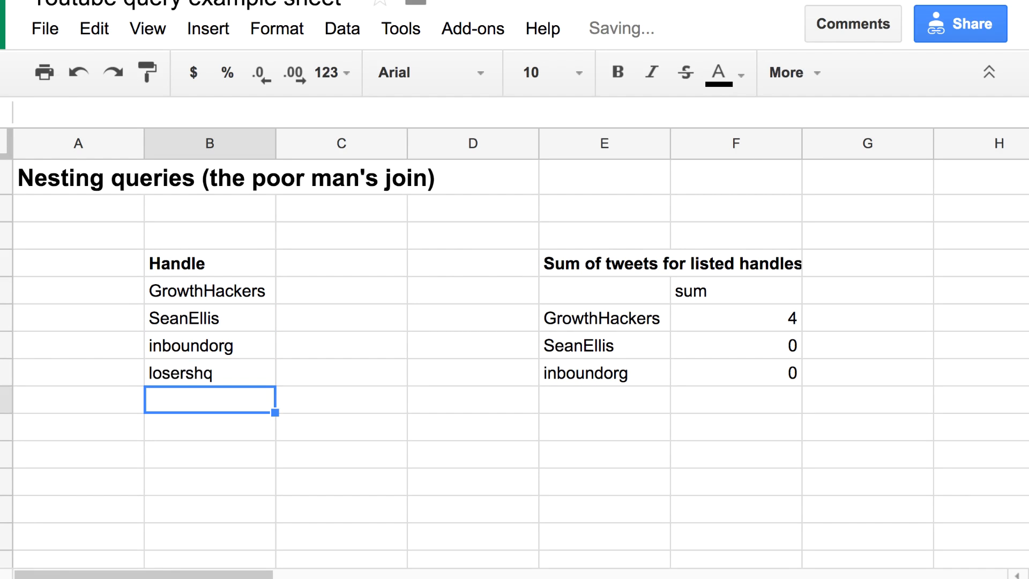
Step: Select cell E5 to view the summary QUERY formula
{"action": "left_click", "coordinate": [603, 291]}
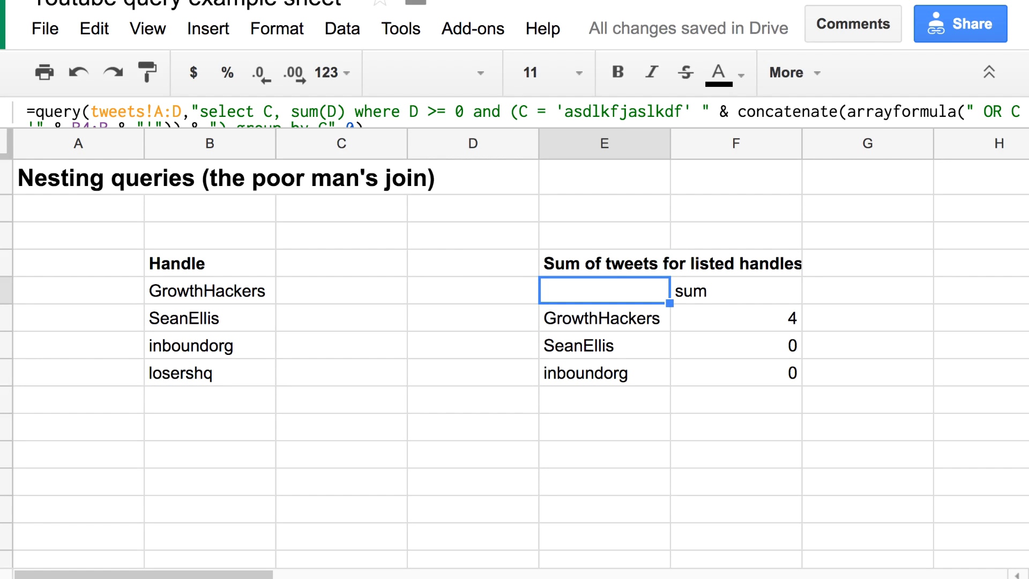
{"action": "mouse_move", "coordinate": [506, 351]}
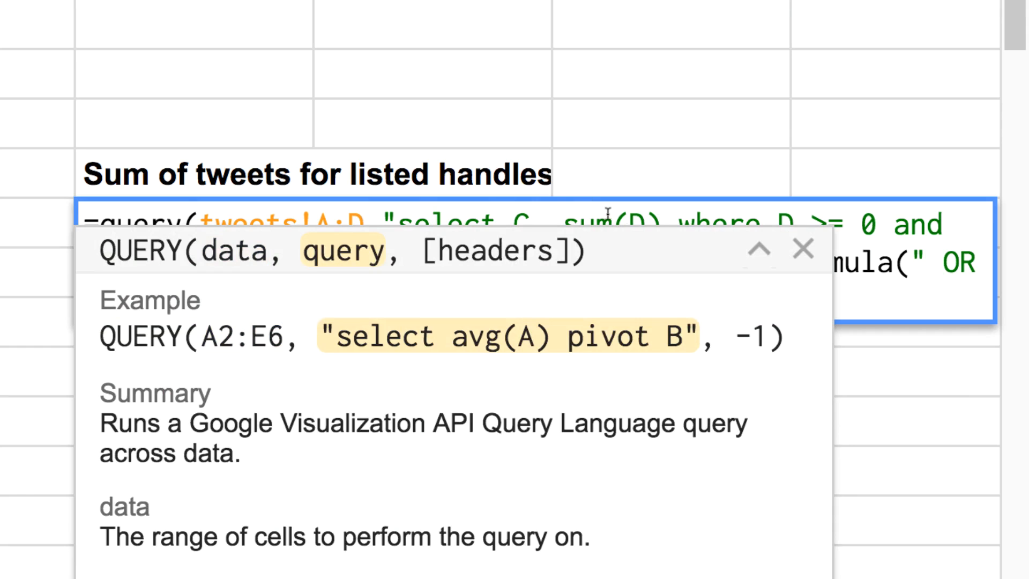
{"action": "mouse_move", "coordinate": [807, 252]}
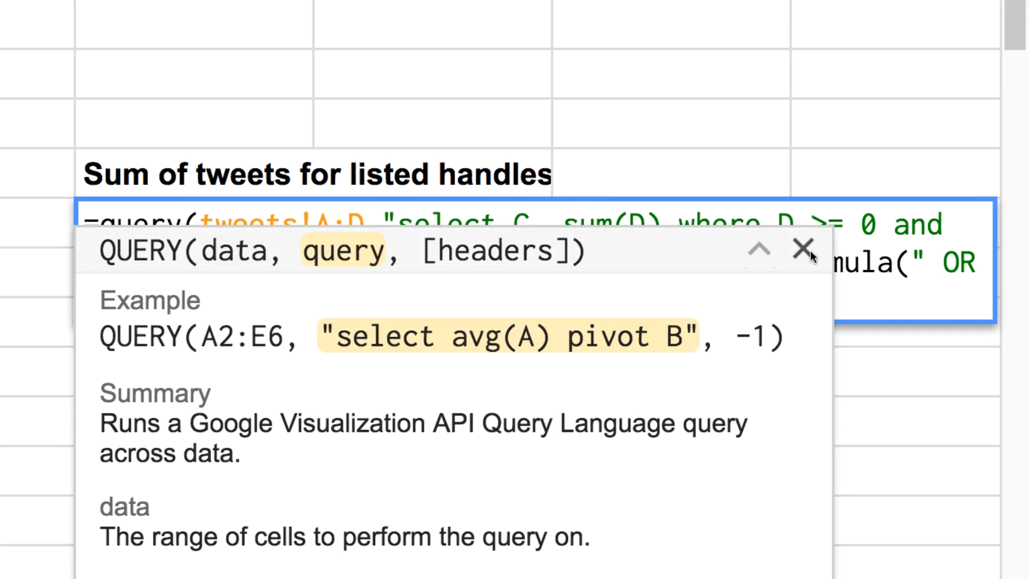
Step: Dismiss the QUERY help card and deselect the concatenated OR-conditions portion
{"action": "left_click", "coordinate": [796, 252]}
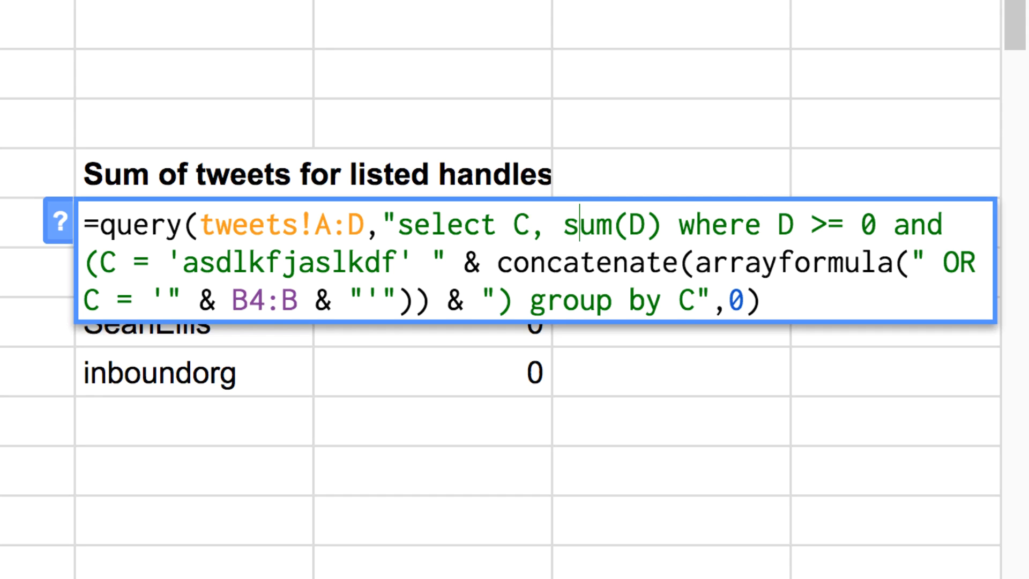
{"action": "mouse_move", "coordinate": [848, 225]}
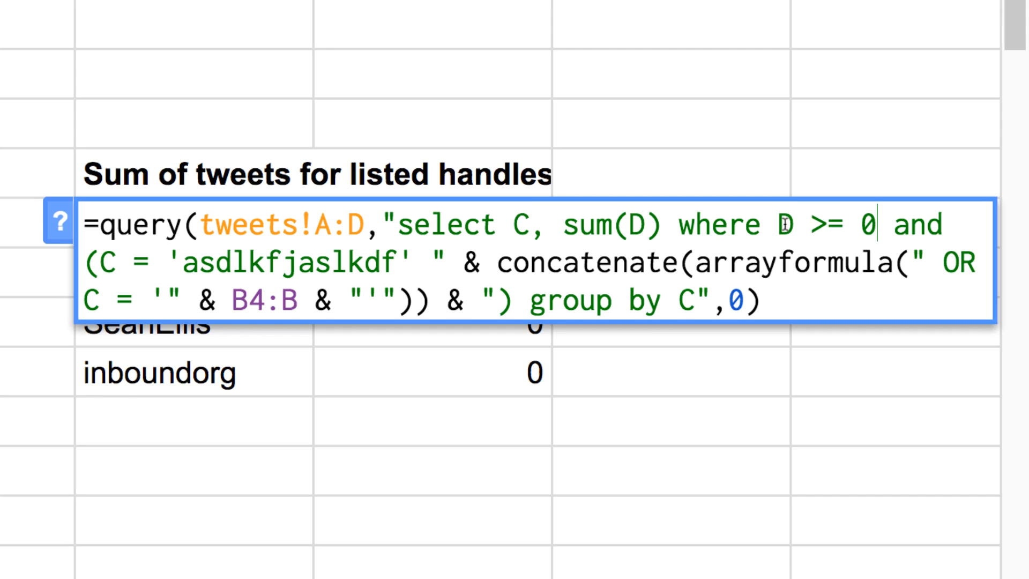
{"action": "mouse_move", "coordinate": [820, 230]}
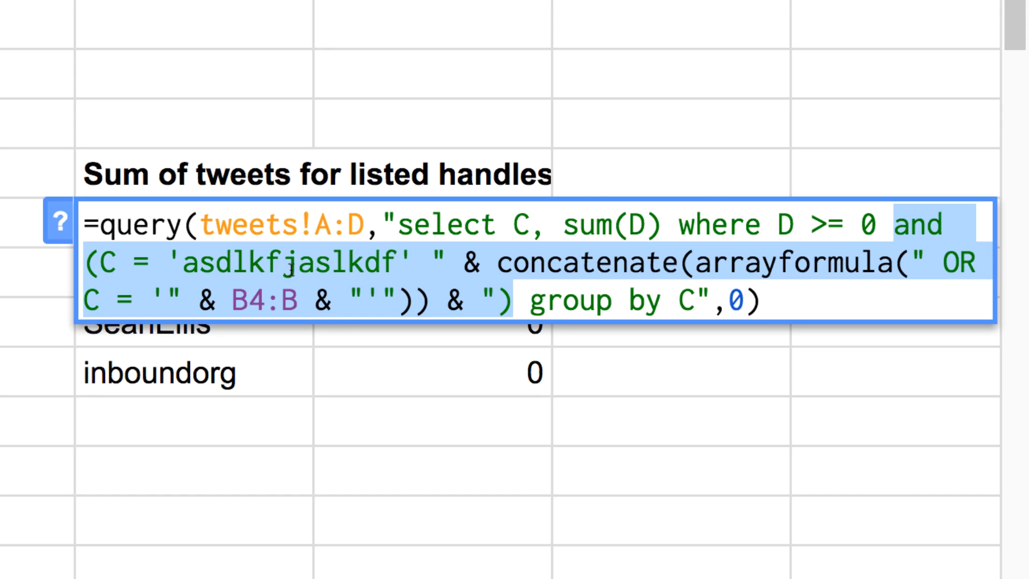
{"action": "mouse_move", "coordinate": [850, 204]}
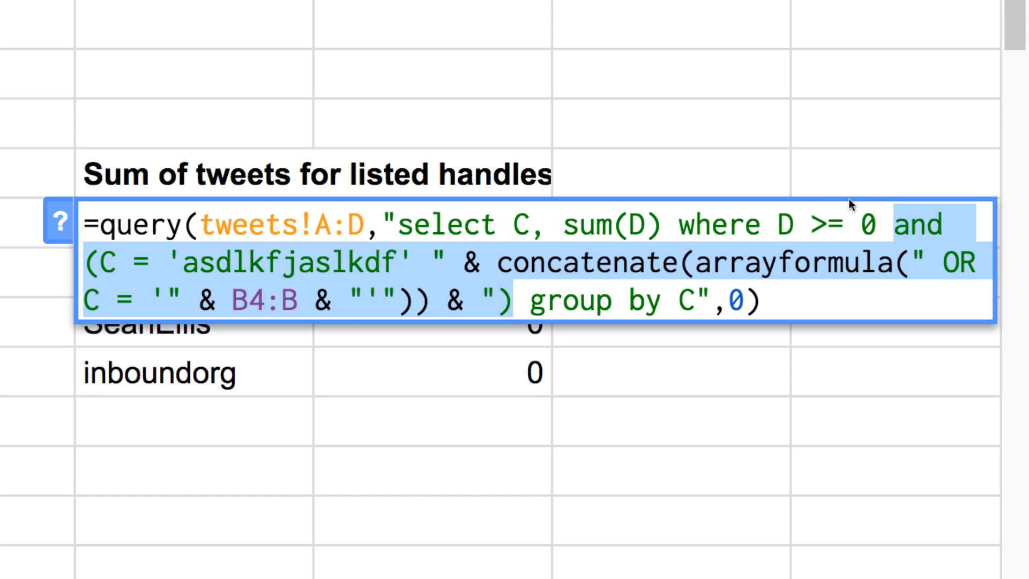
{"action": "mouse_move", "coordinate": [548, 293]}
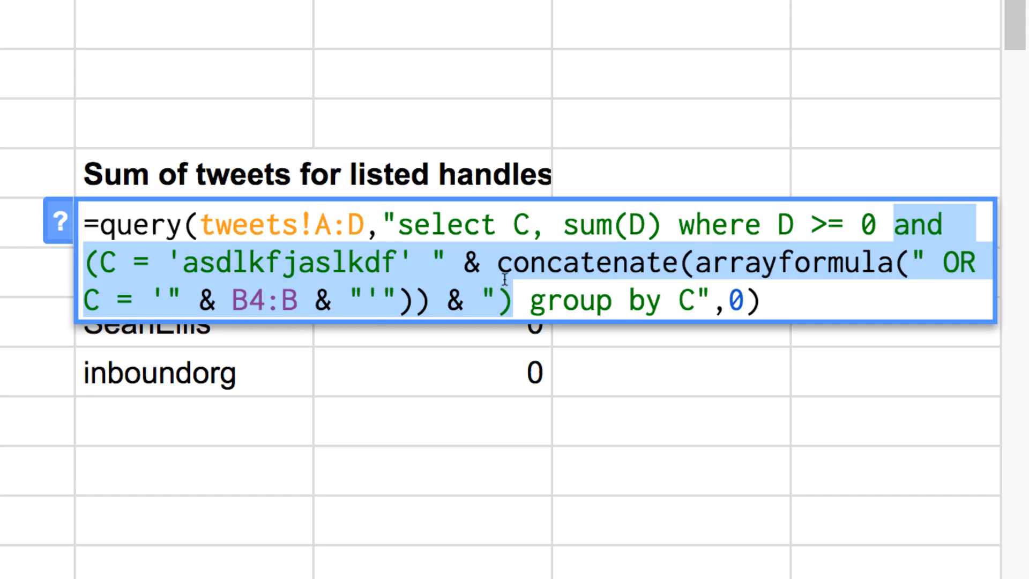
{"action": "left_click", "coordinate": [263, 301]}
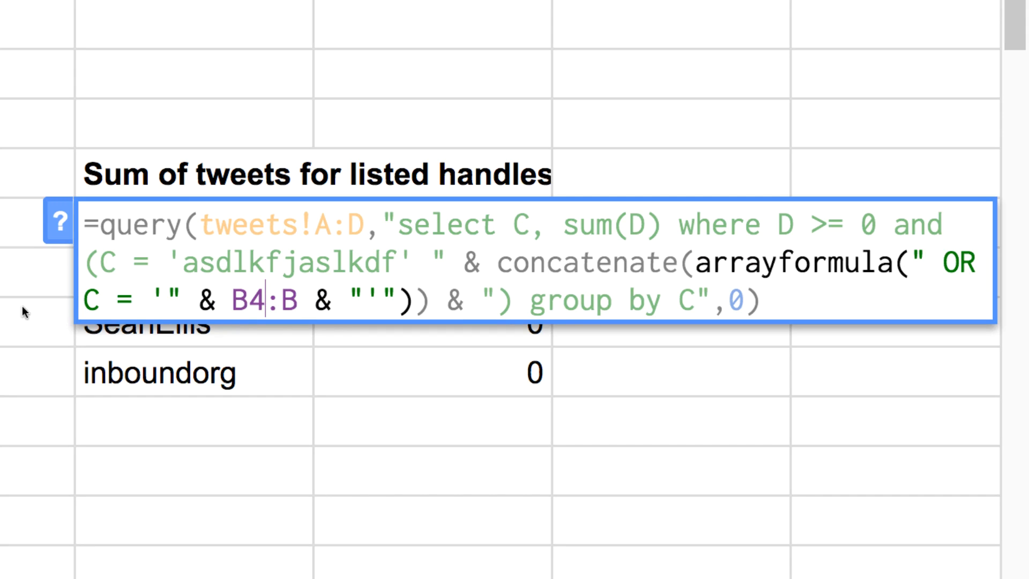
{"action": "mouse_move", "coordinate": [18, 238]}
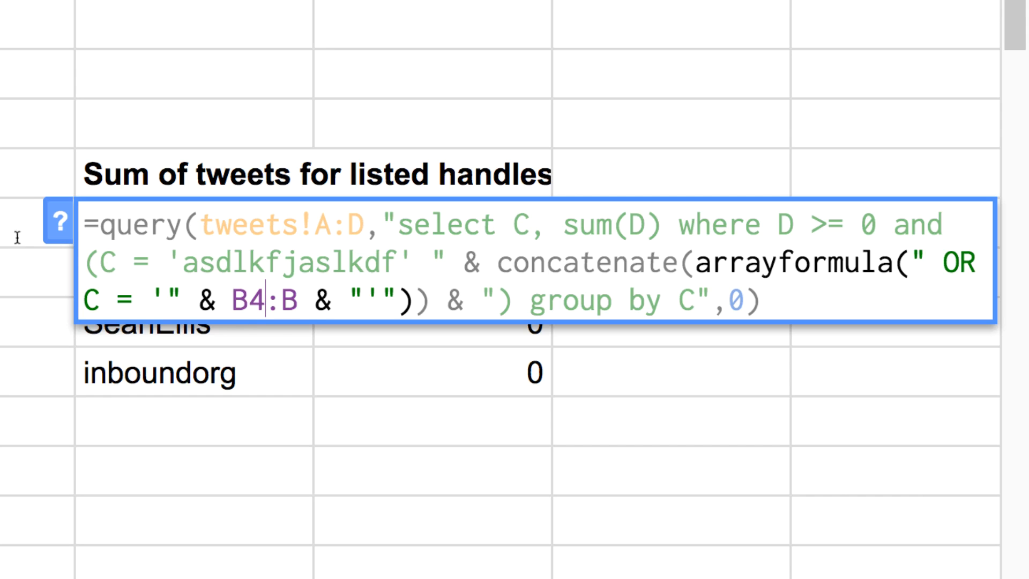
{"action": "mouse_move", "coordinate": [516, 234]}
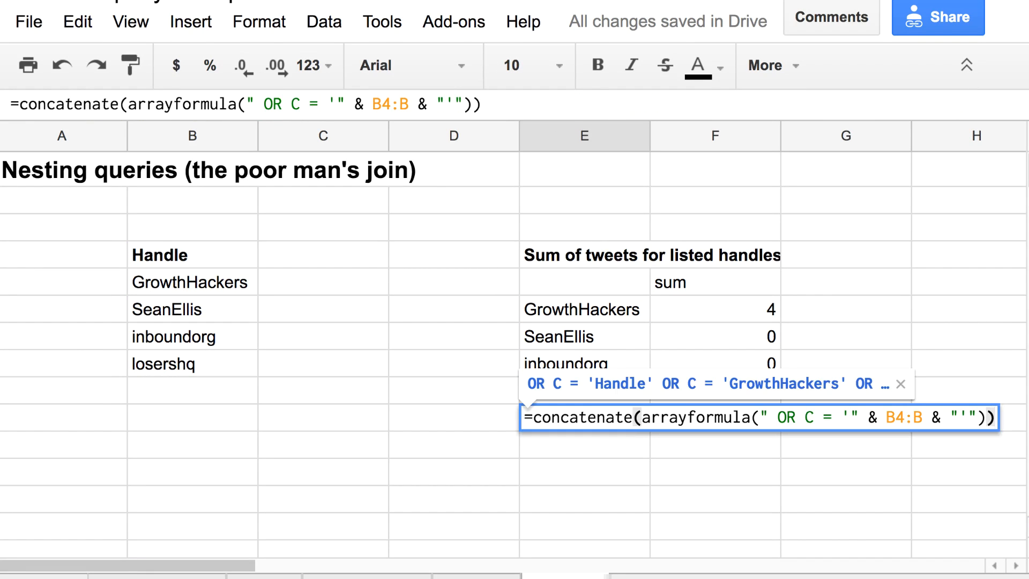
Step: Confirm the standalone concatenate formula and scroll right to read its OR C = '…' output
{"action": "key", "text": "enter"}
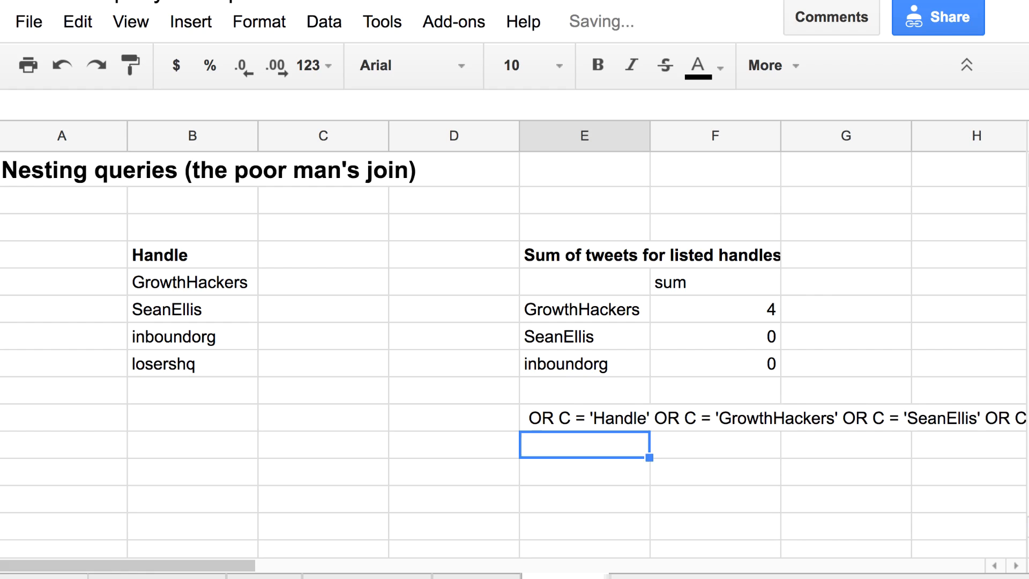
{"action": "left_click", "coordinate": [322, 418]}
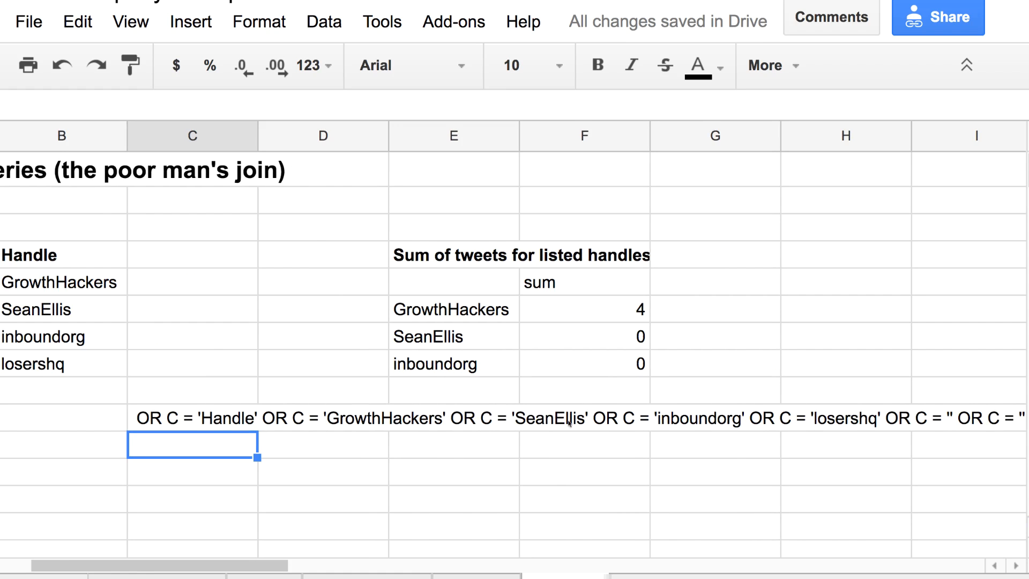
{"action": "scroll", "scroll_direction": "right", "scroll_amount": 3}
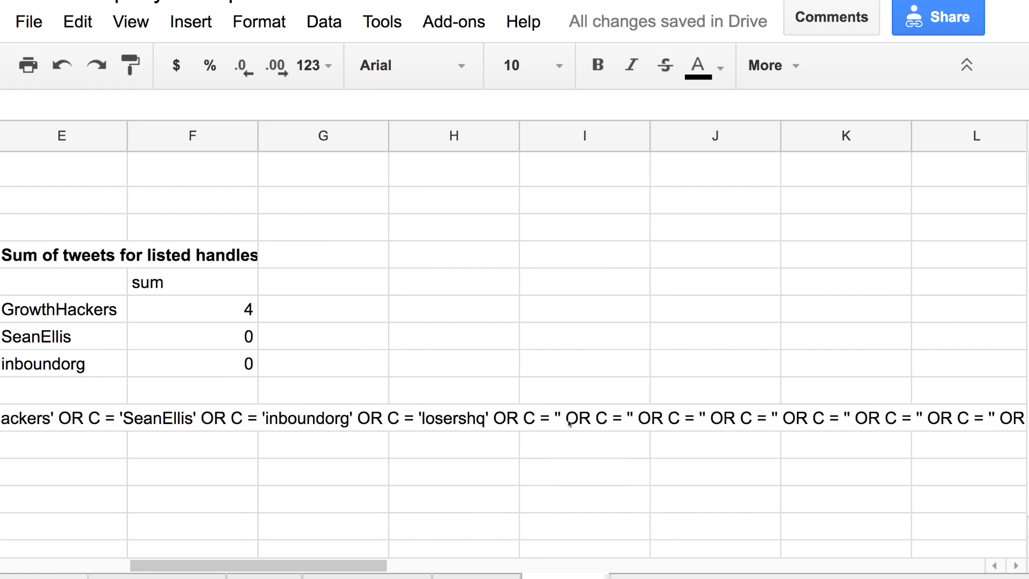
{"action": "scroll", "scroll_direction": "right", "scroll_amount": 3}
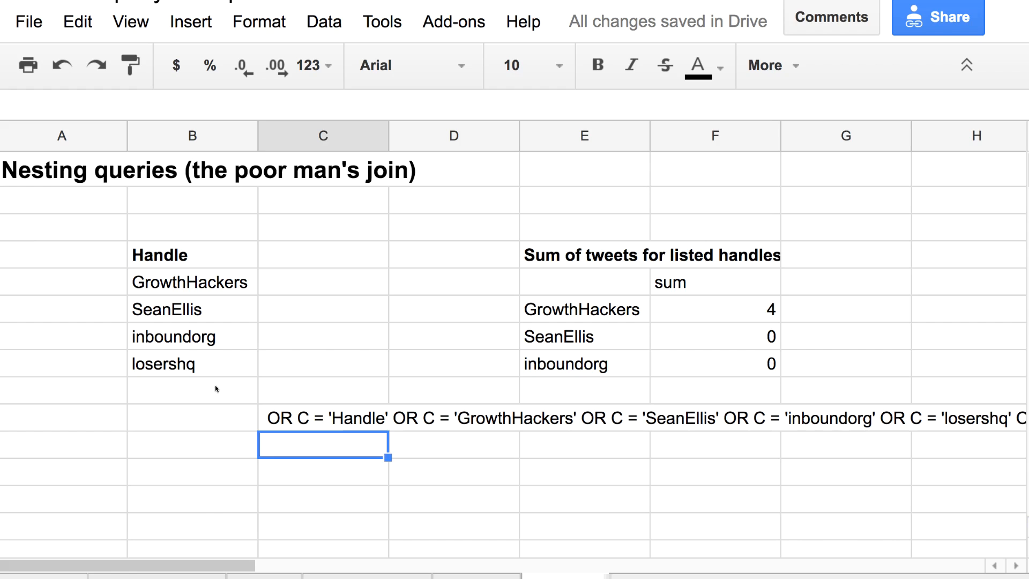
Step: Add benlcollins to the handle list and scroll right to check the summary
{"action": "type", "text": "benl"}
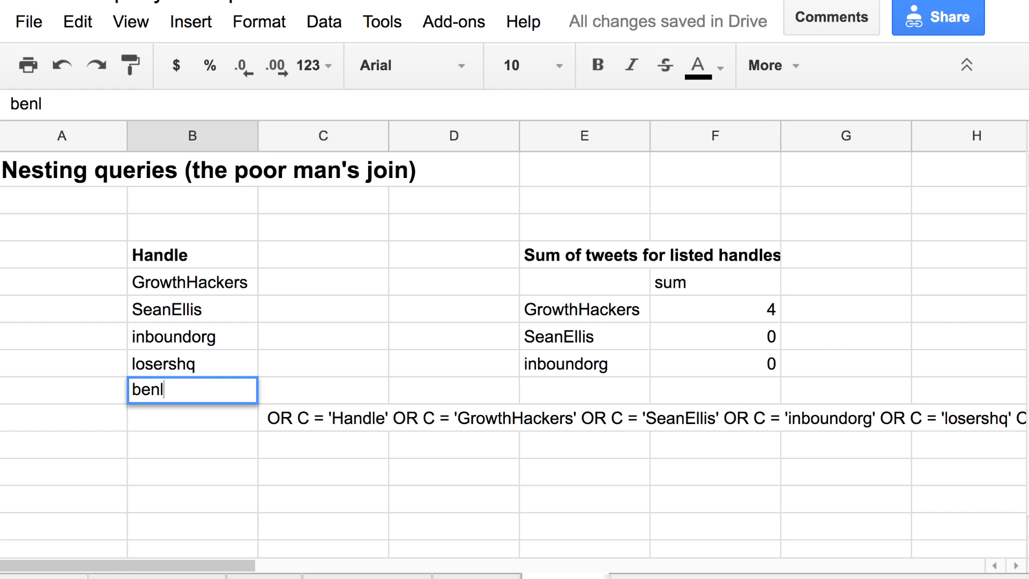
{"action": "key", "text": "enter"}
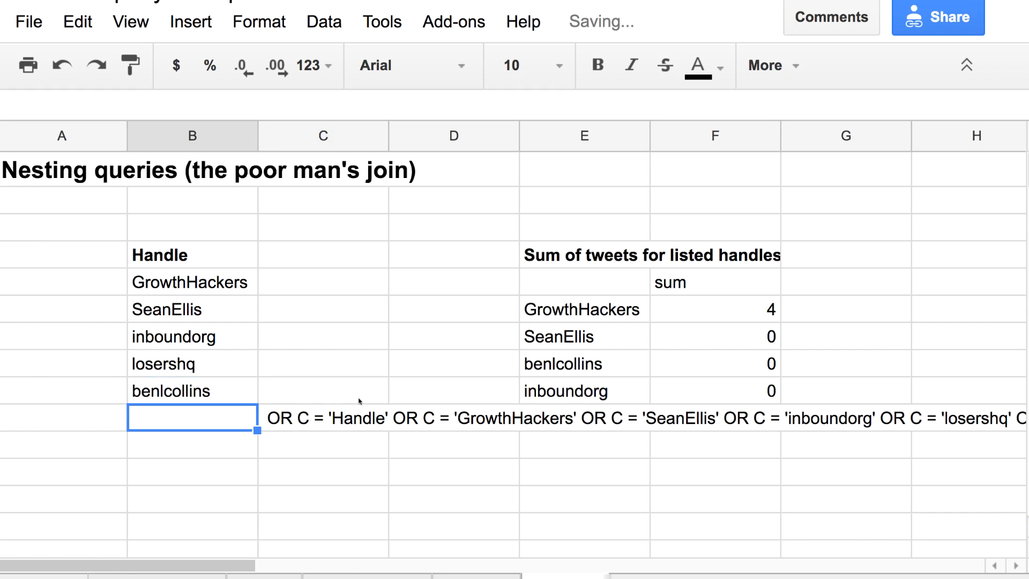
{"action": "scroll", "scroll_direction": "right", "scroll_amount": 3}
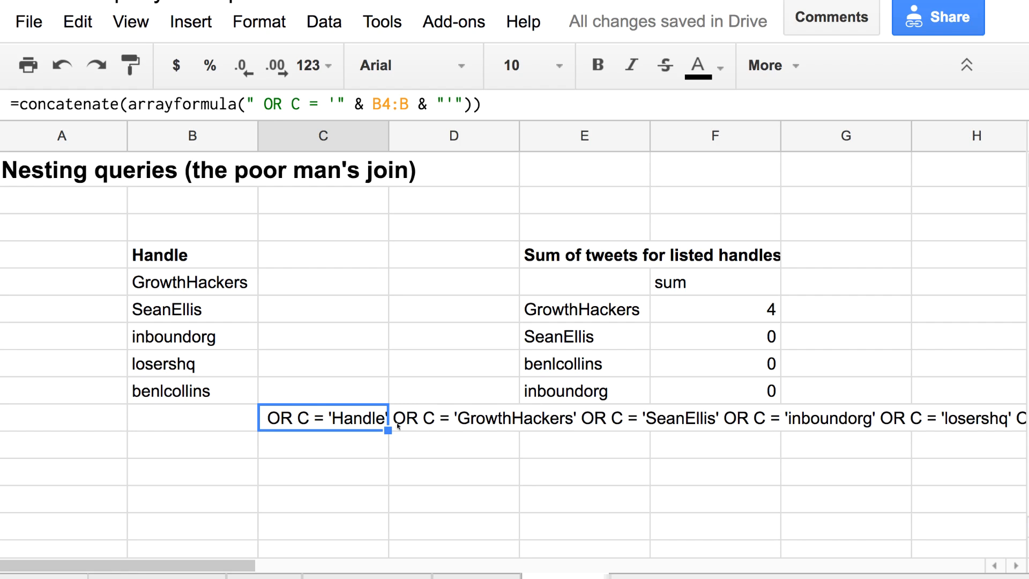
{"action": "mouse_move", "coordinate": [580, 298]}
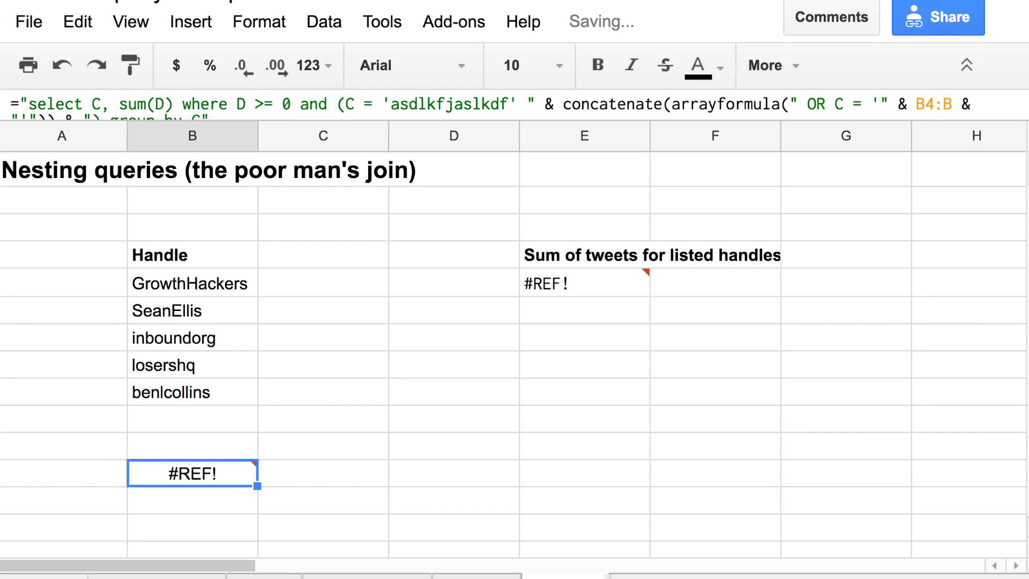
{"action": "mouse_move", "coordinate": [214, 473]}
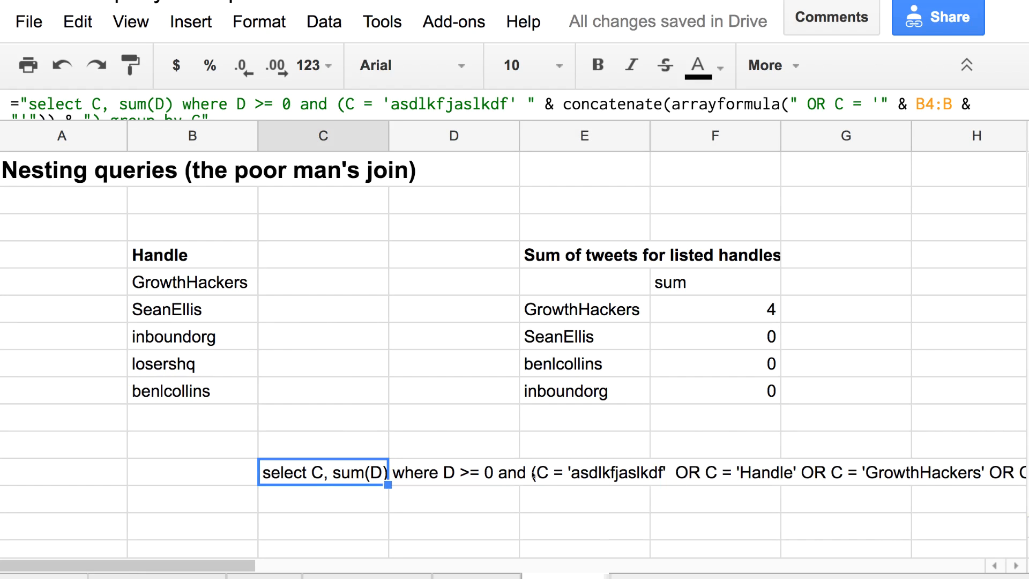
{"action": "mouse_move", "coordinate": [622, 483]}
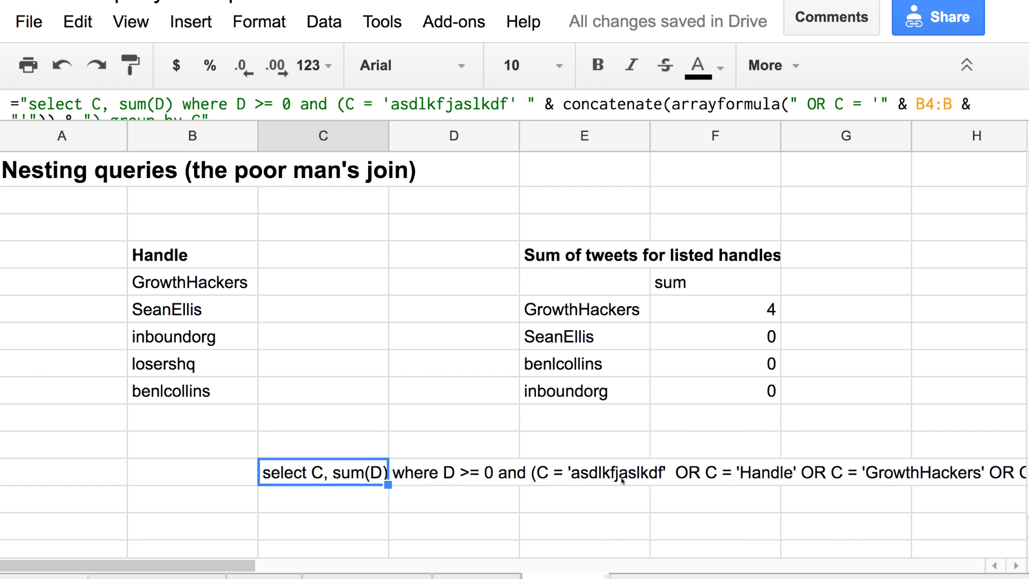
Step: Scroll right and select the summary QUERY formula cell after clearing the helper cells
{"action": "scroll", "scroll_direction": "right", "scroll_amount": 3}
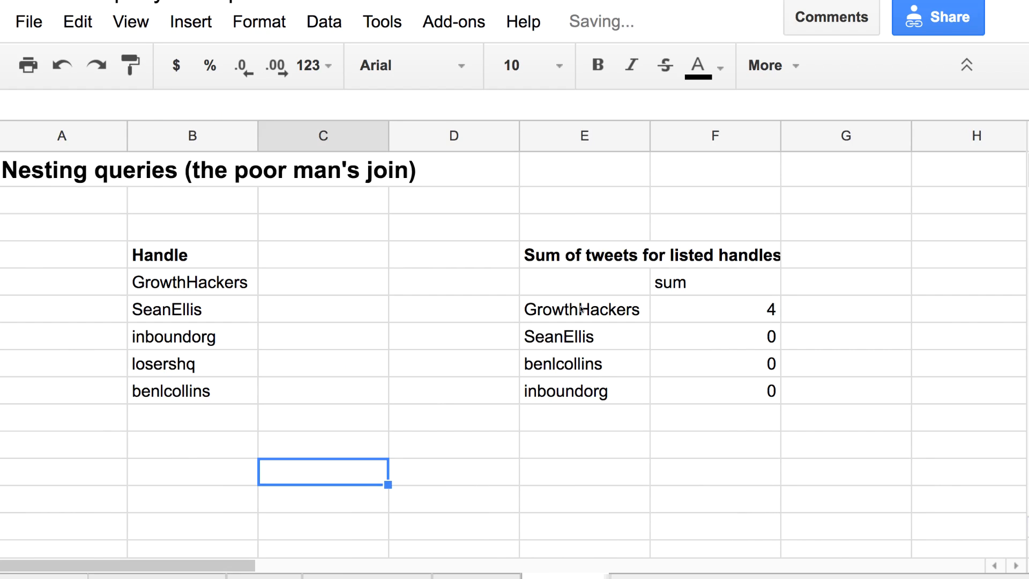
{"action": "left_click", "coordinate": [582, 283]}
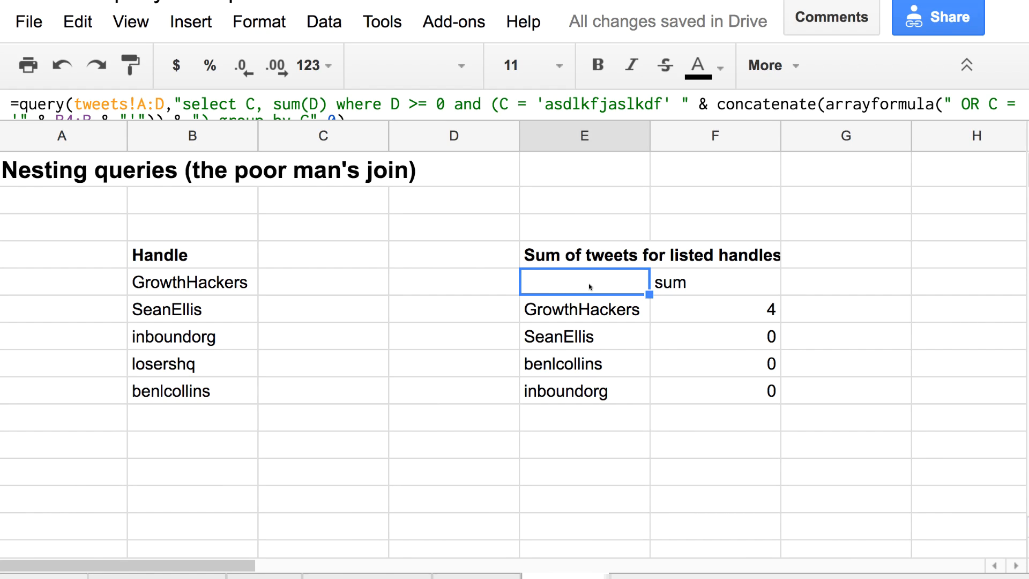
{"action": "mouse_move", "coordinate": [183, 405]}
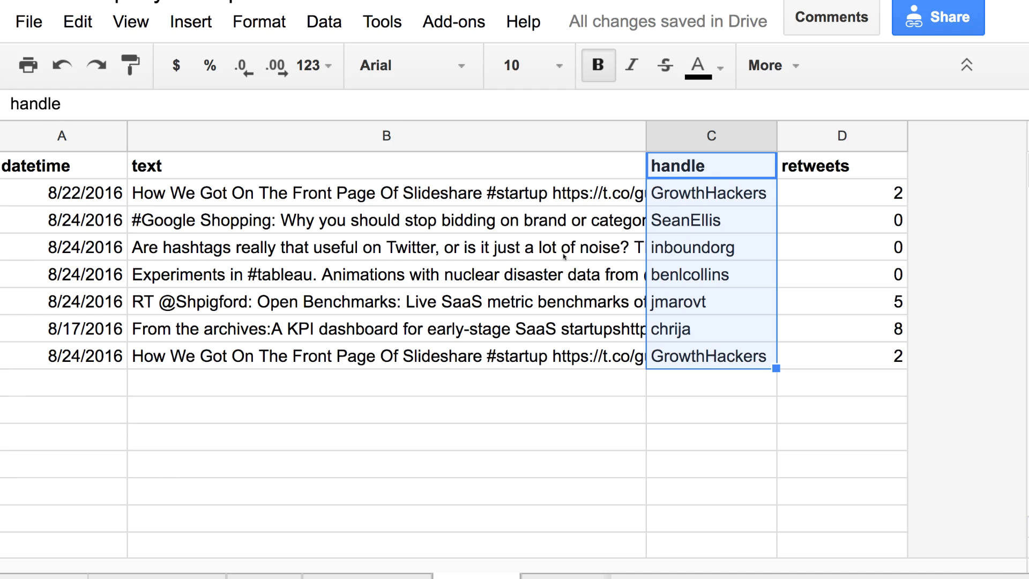
{"action": "left_click", "coordinate": [710, 301]}
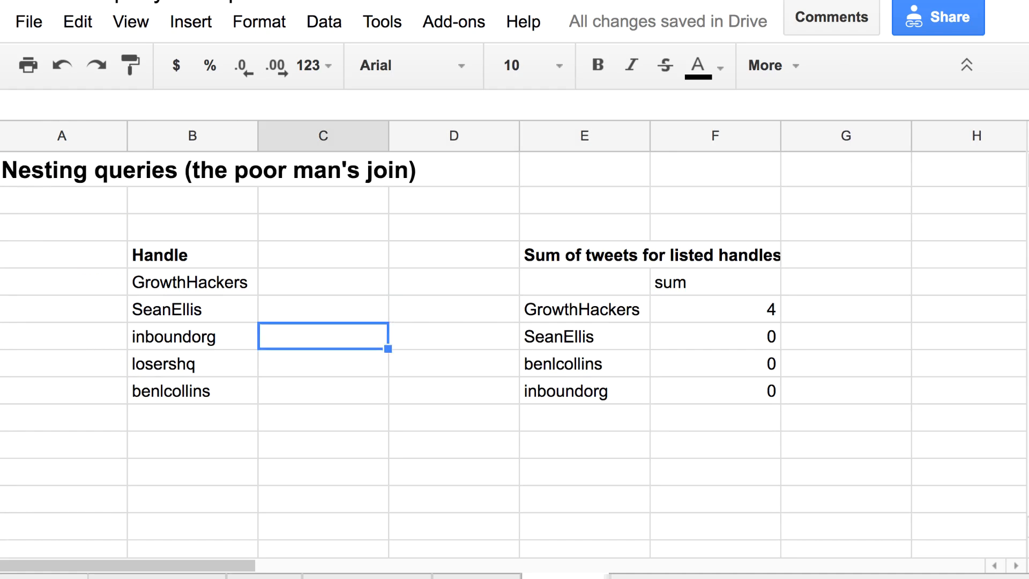
{"action": "type", "text": "jmarovt"}
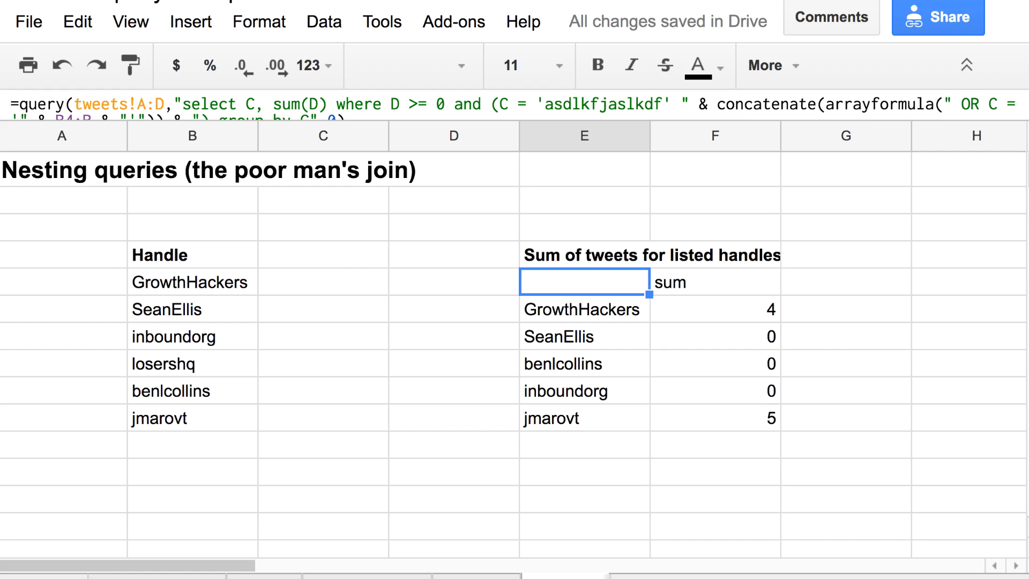
{"action": "mouse_move", "coordinate": [561, 521]}
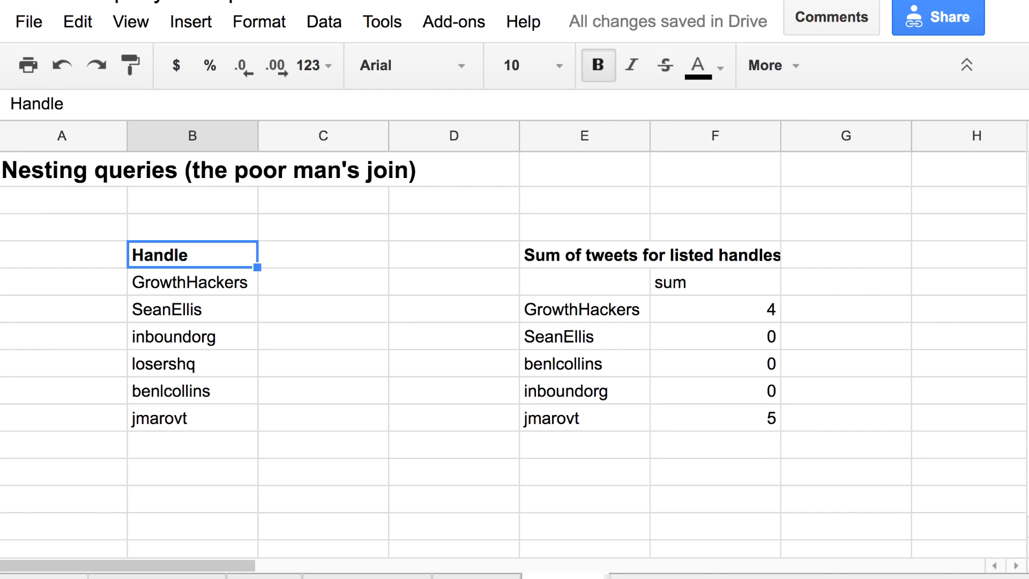
Step: Select the Handle header and formula cell, then type a stray X before concatenate
{"action": "left_click", "coordinate": [190, 282]}
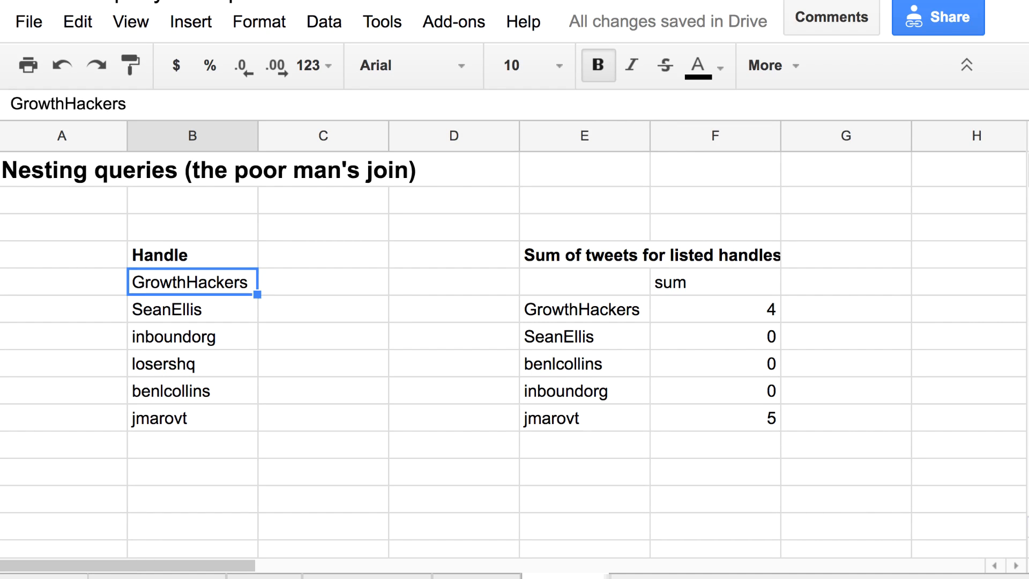
{"action": "left_click", "coordinate": [583, 282]}
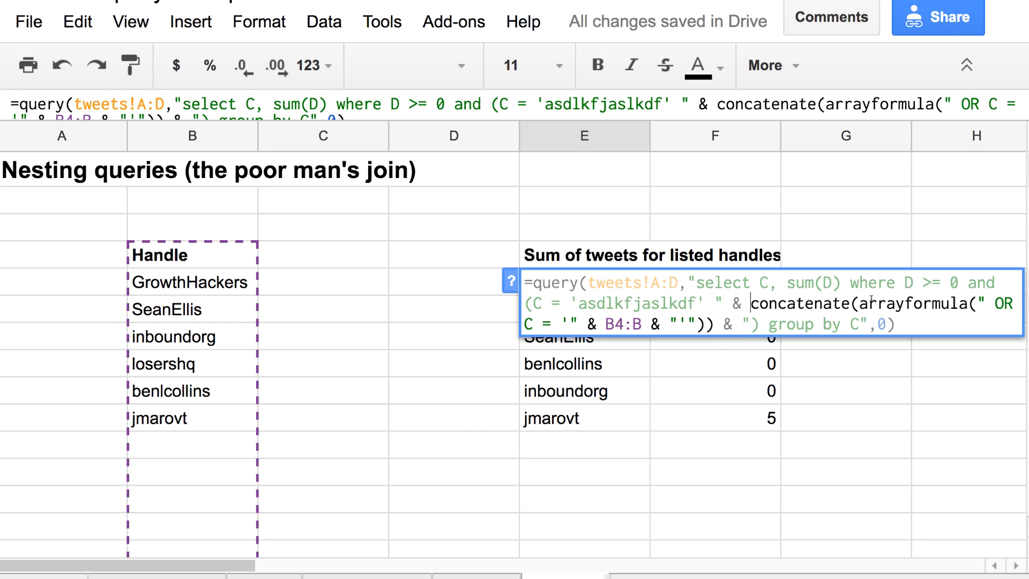
{"action": "type", "text": "X"}
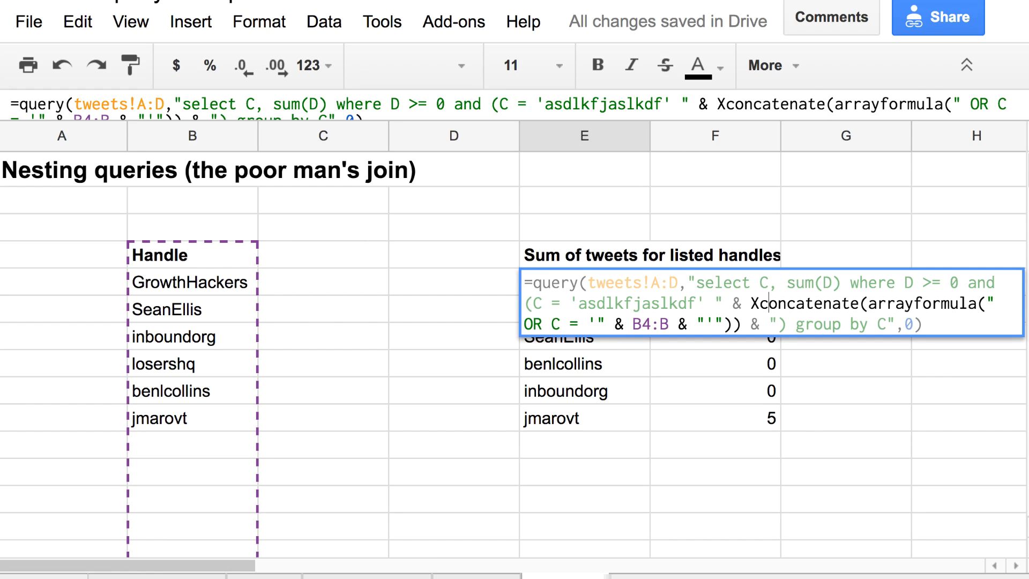